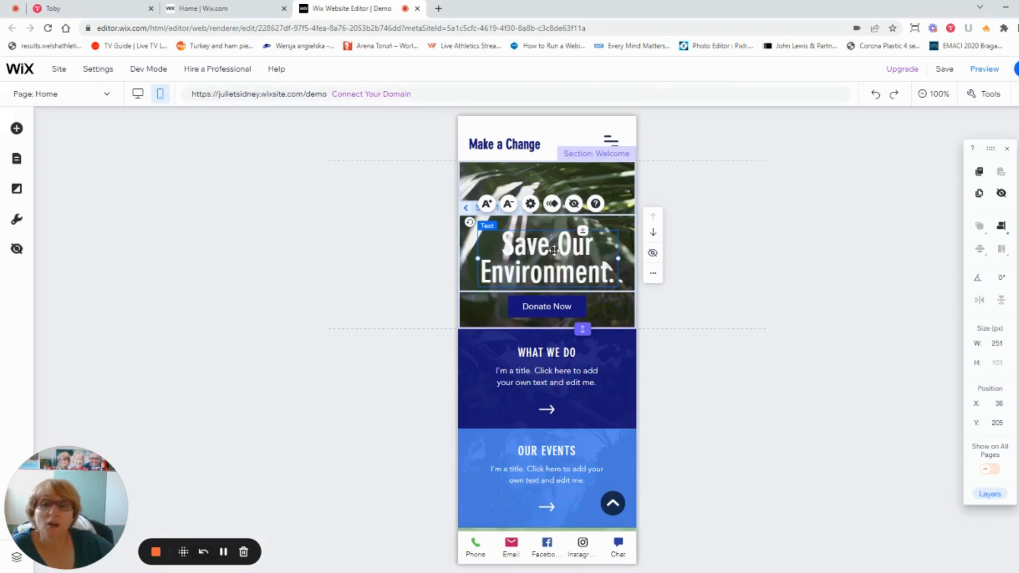
mouse_move(549, 240)
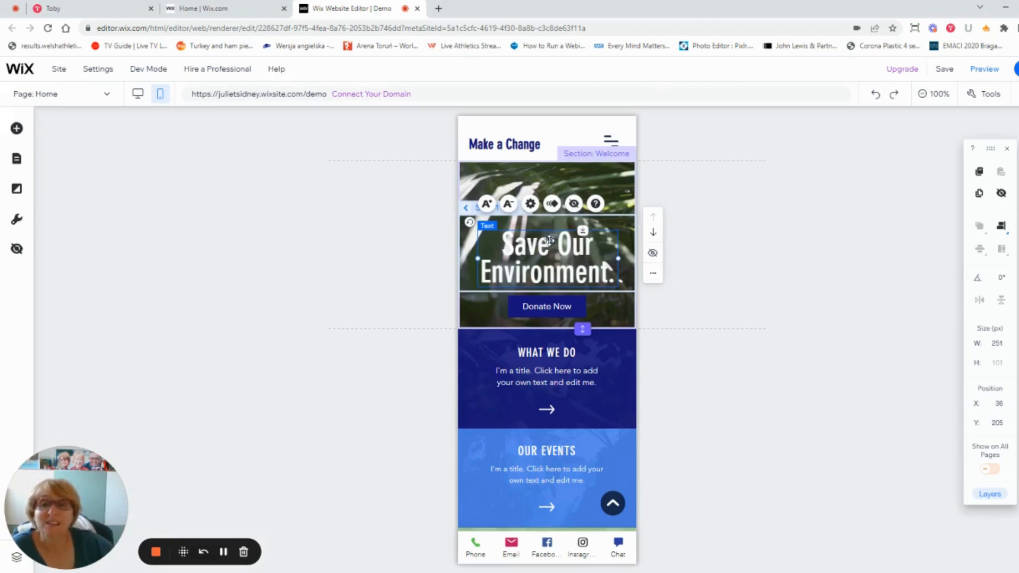
Try hiding and restoring the Welcome section, then nudge the heading down over the Donate Now button.
click(530, 203)
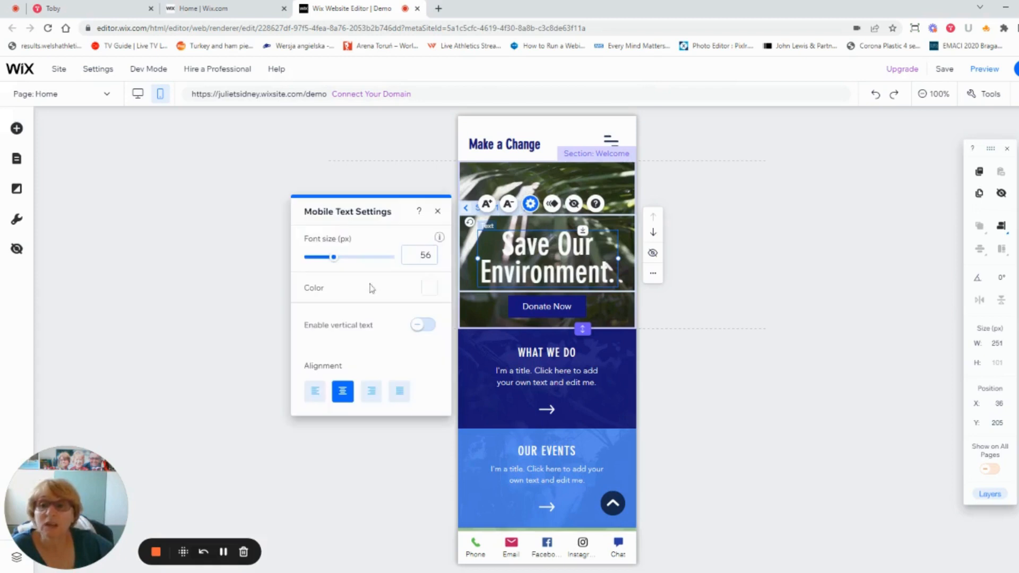
mouse_move(637, 261)
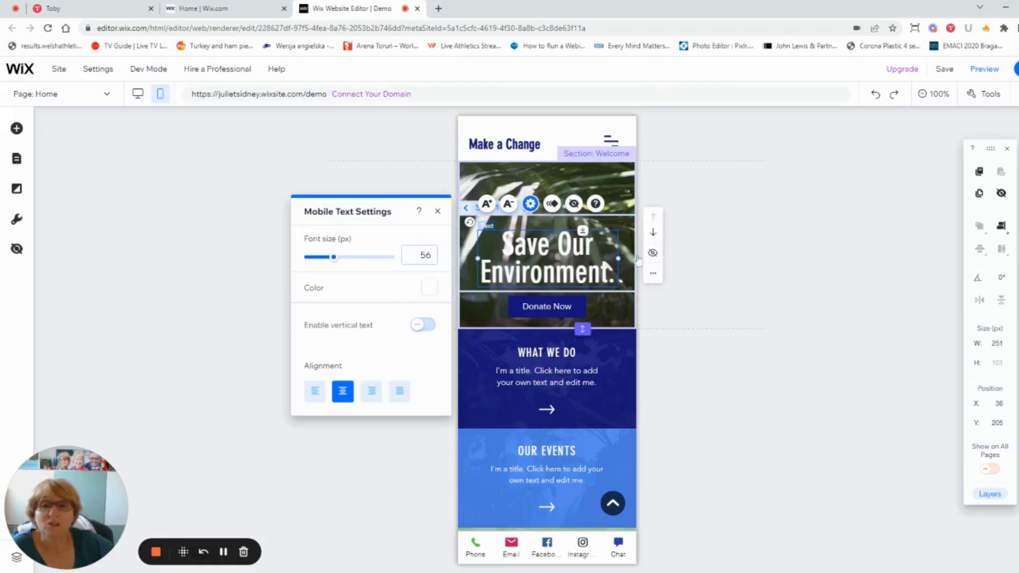
mouse_move(653, 253)
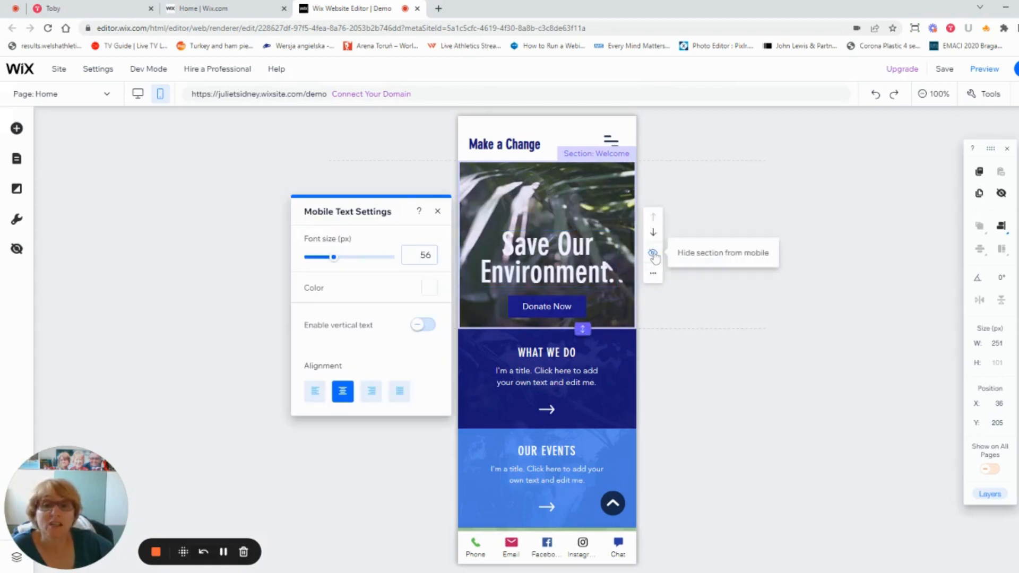
click(653, 252)
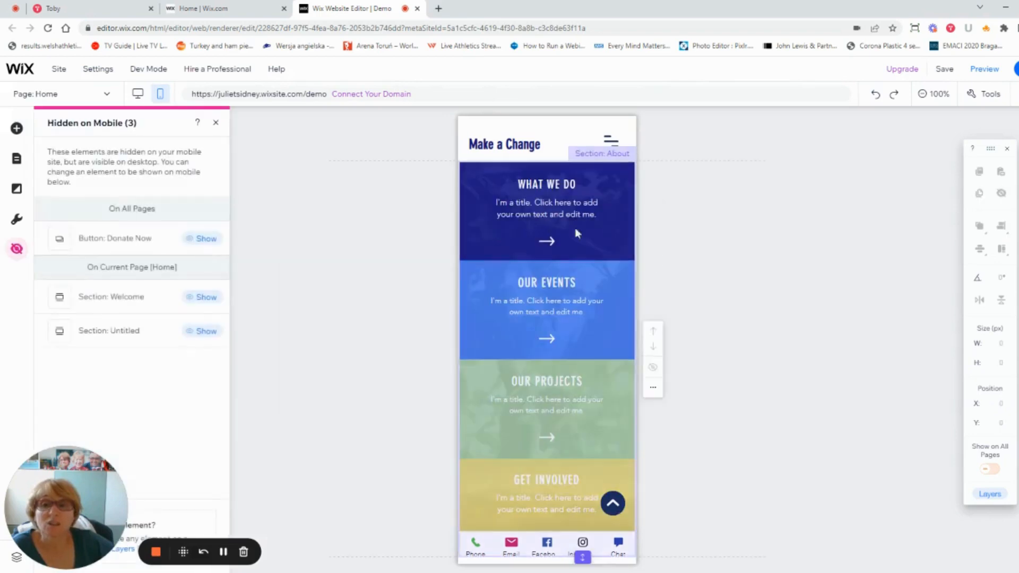
click(205, 297)
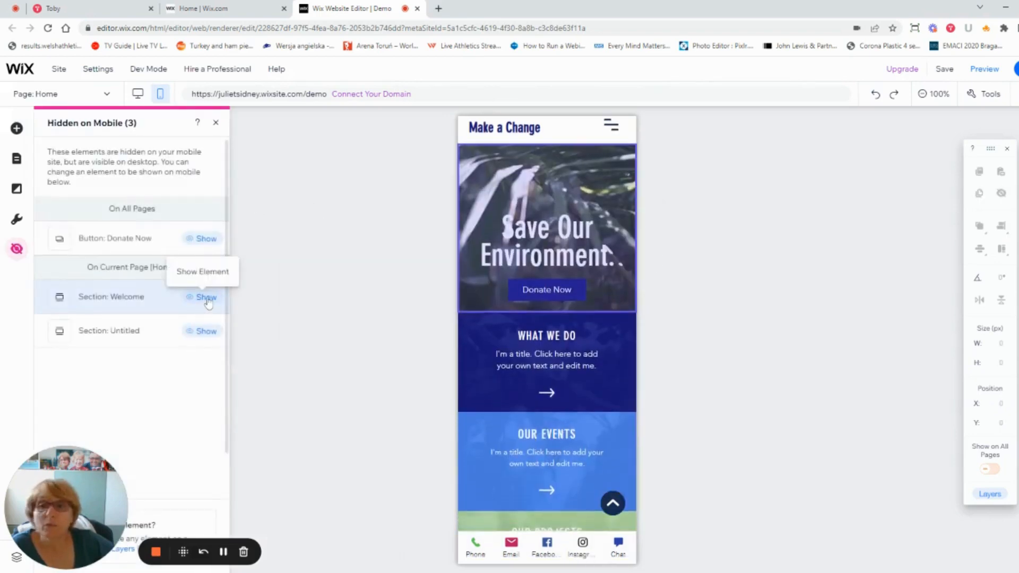
click(204, 297)
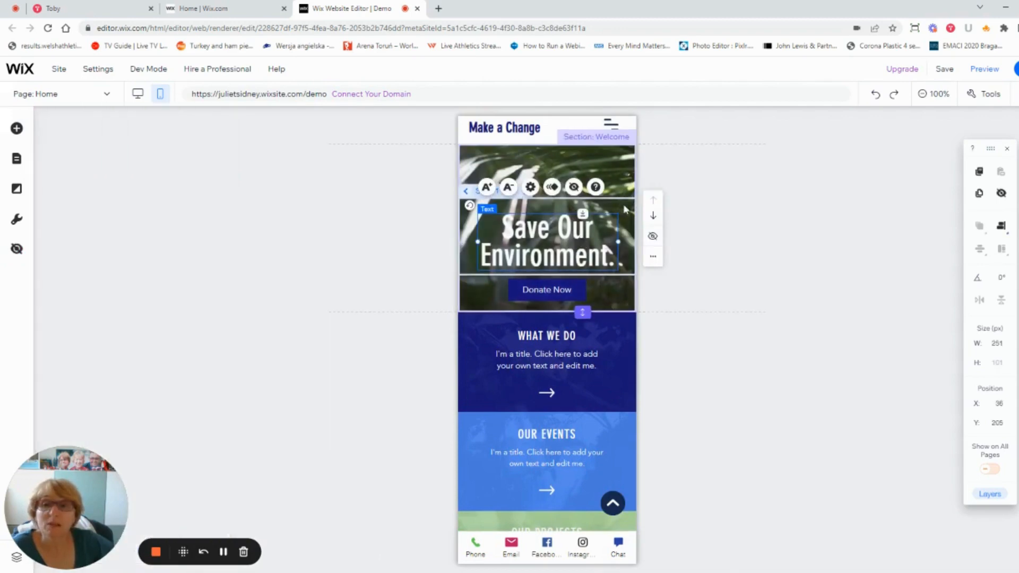
drag(546, 244, 536, 237)
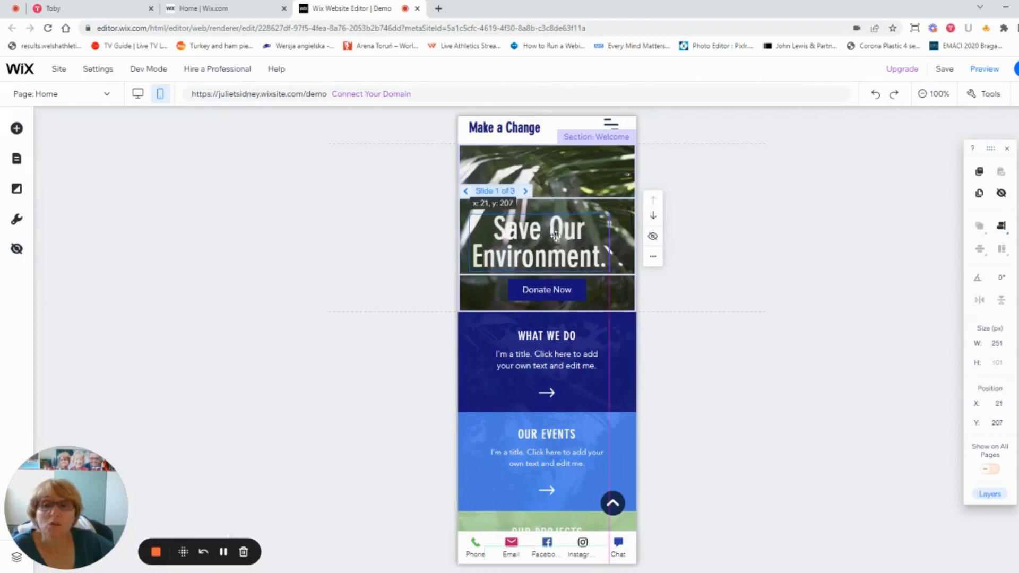
drag(552, 237, 578, 279)
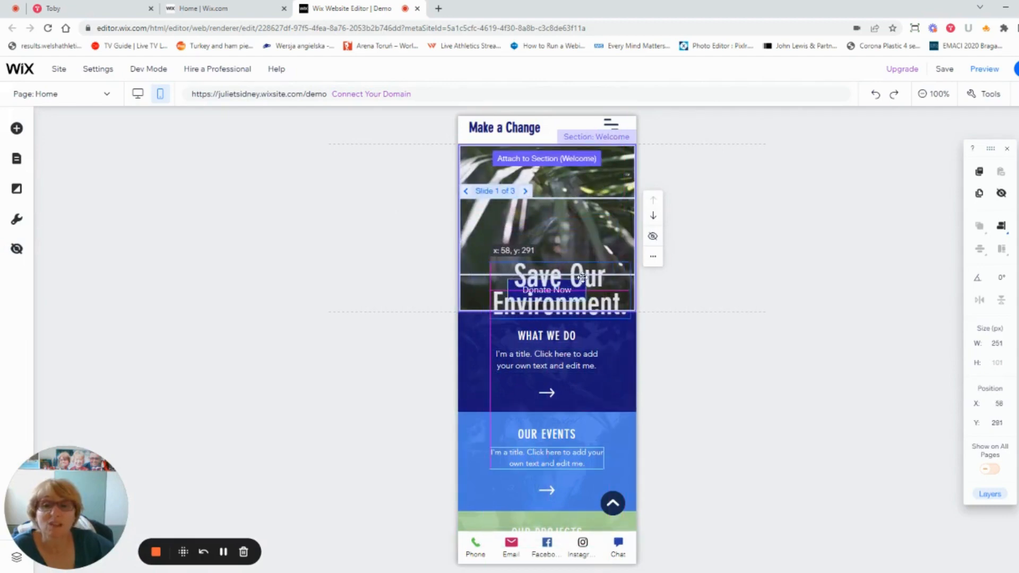
mouse_move(652, 235)
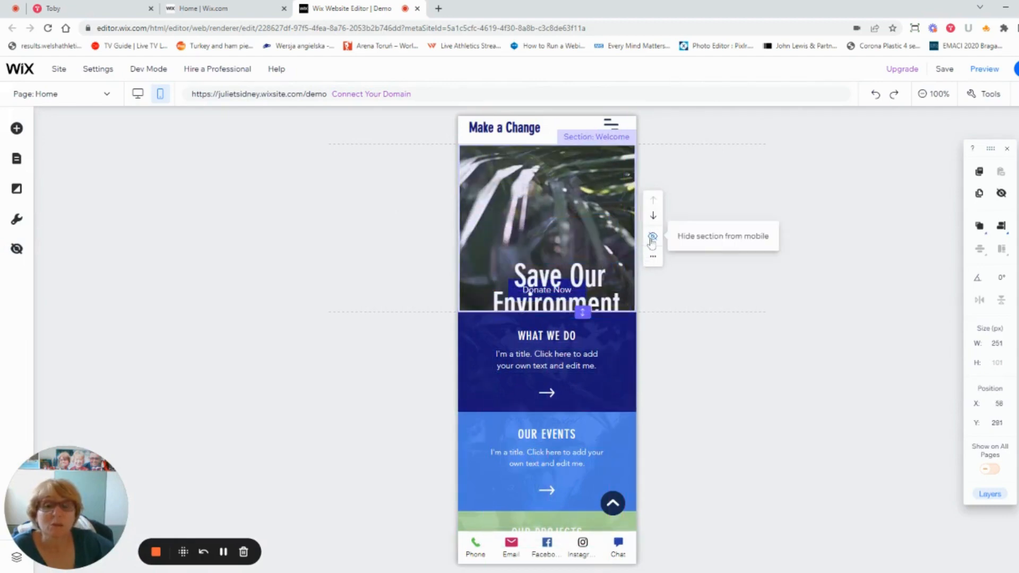
Restore the Welcome section again and hide the Save Our Environment heading from the mobile site.
click(652, 237)
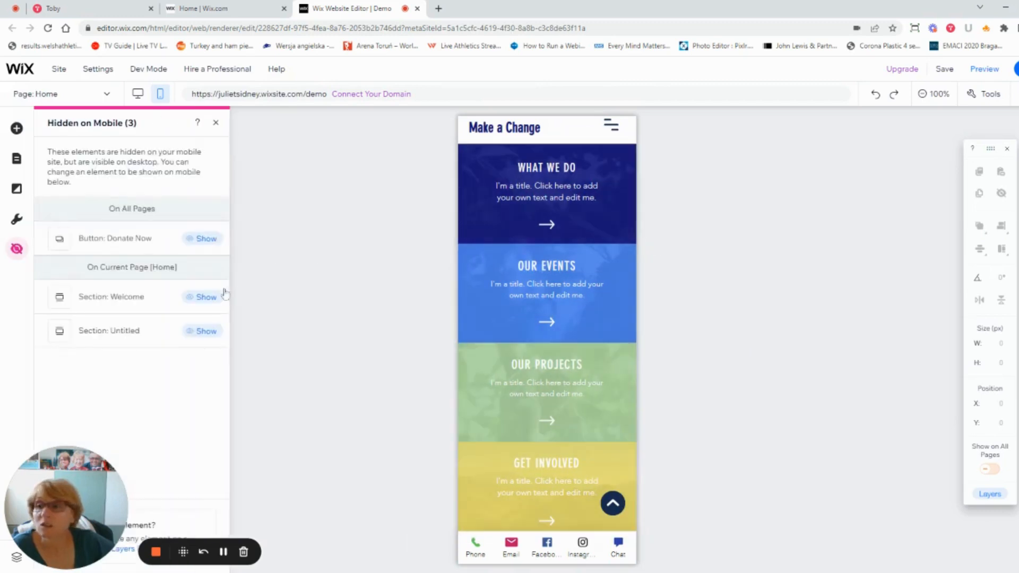
click(205, 297)
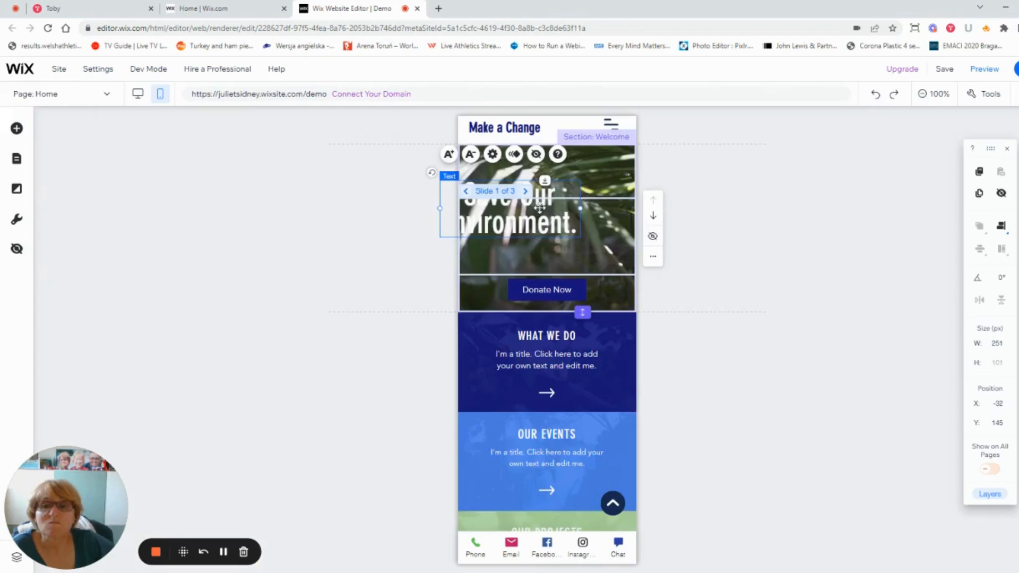
drag(511, 208, 562, 364)
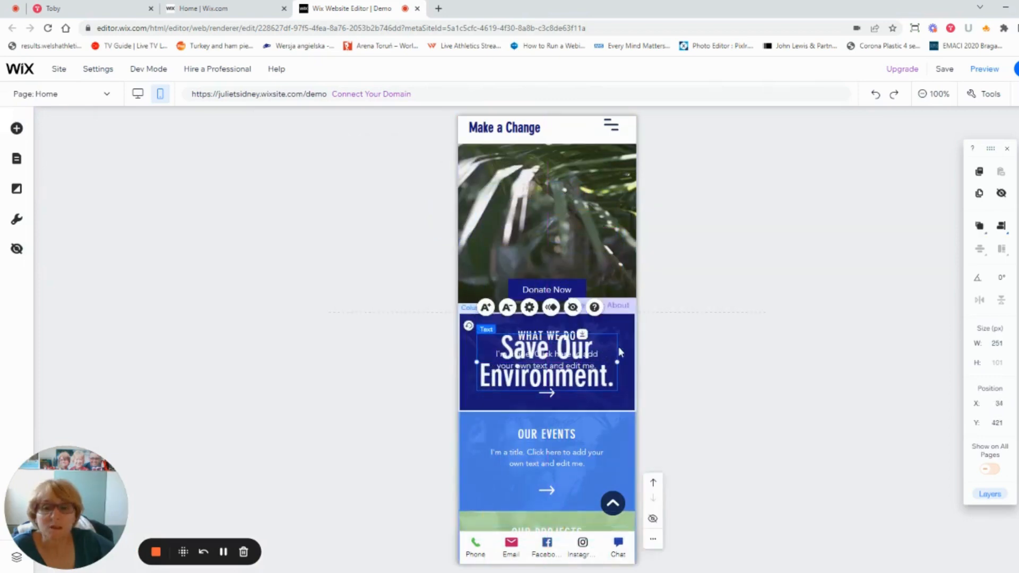
click(16, 248)
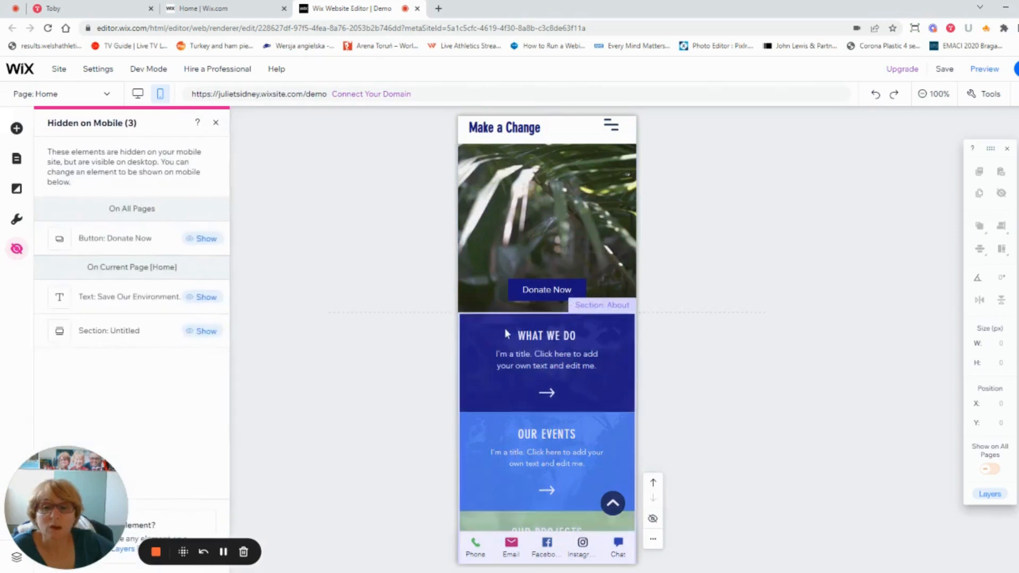
click(546, 222)
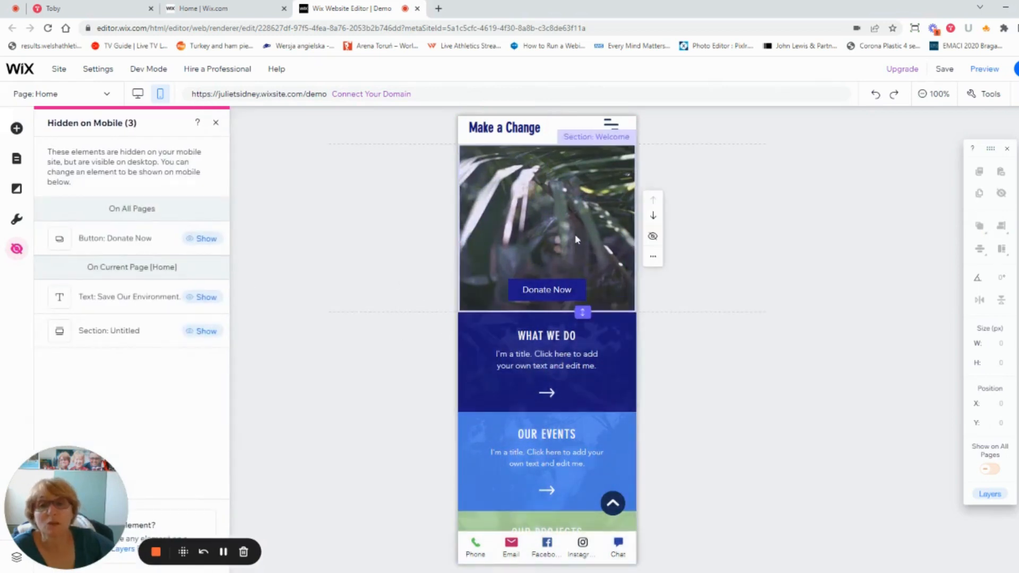
Add a heading text box in the mobile hero slide and give it a blue text colour.
click(578, 240)
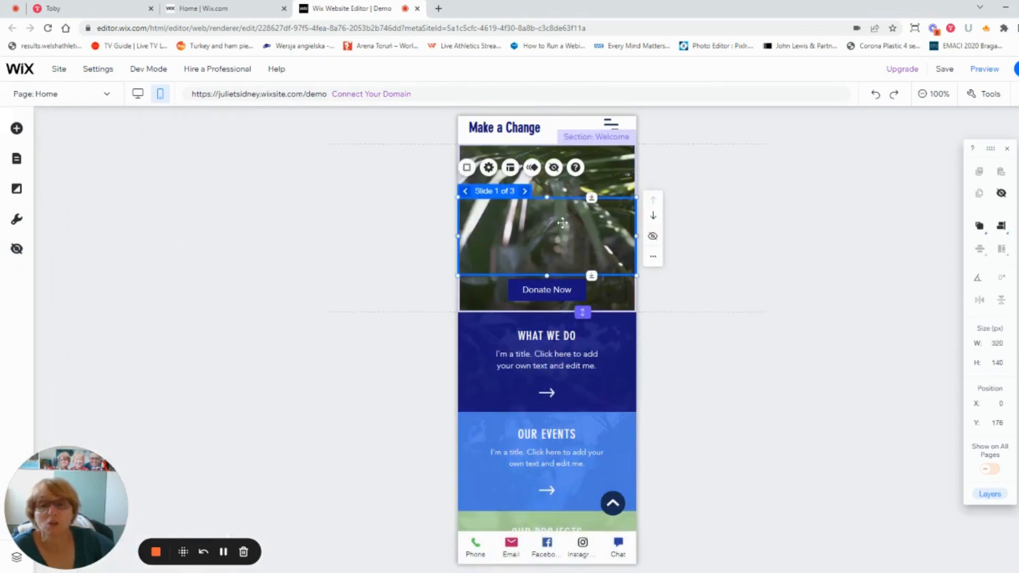
mouse_move(16, 128)
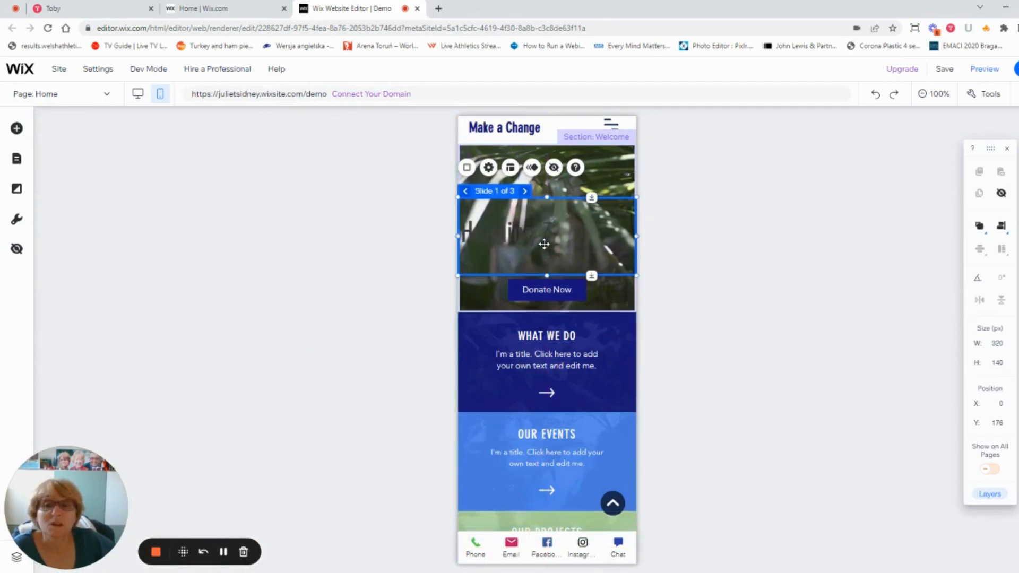
double_click(545, 245)
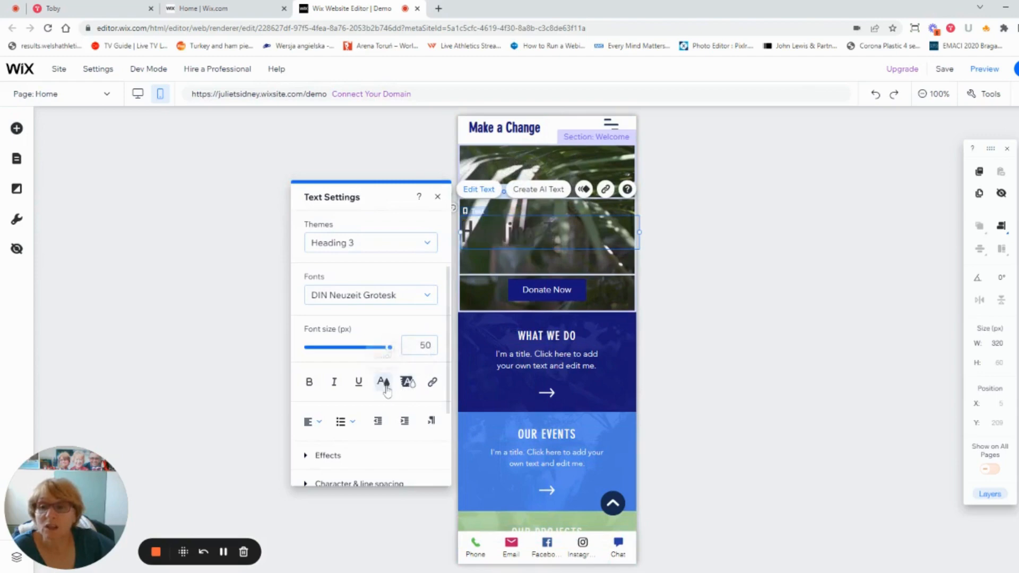
click(383, 382)
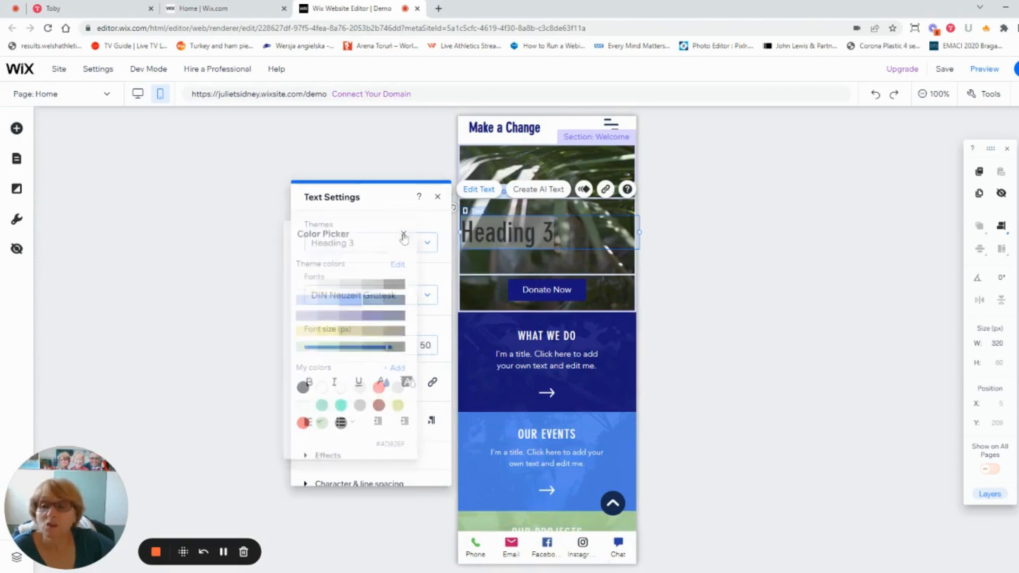
click(403, 236)
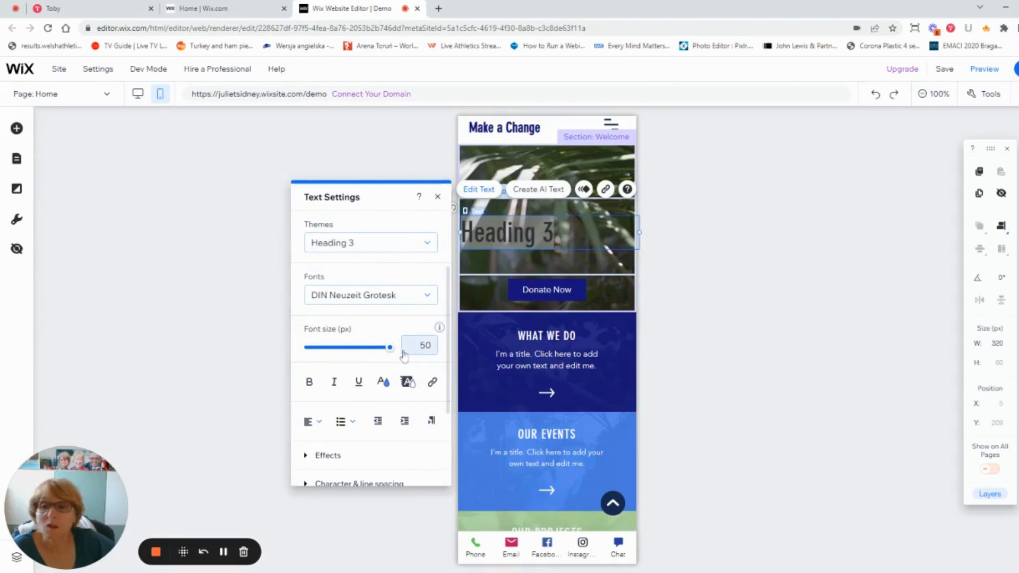
Reduce the heading font size to 37 and make its text read 'Wow'.
drag(390, 347, 385, 347)
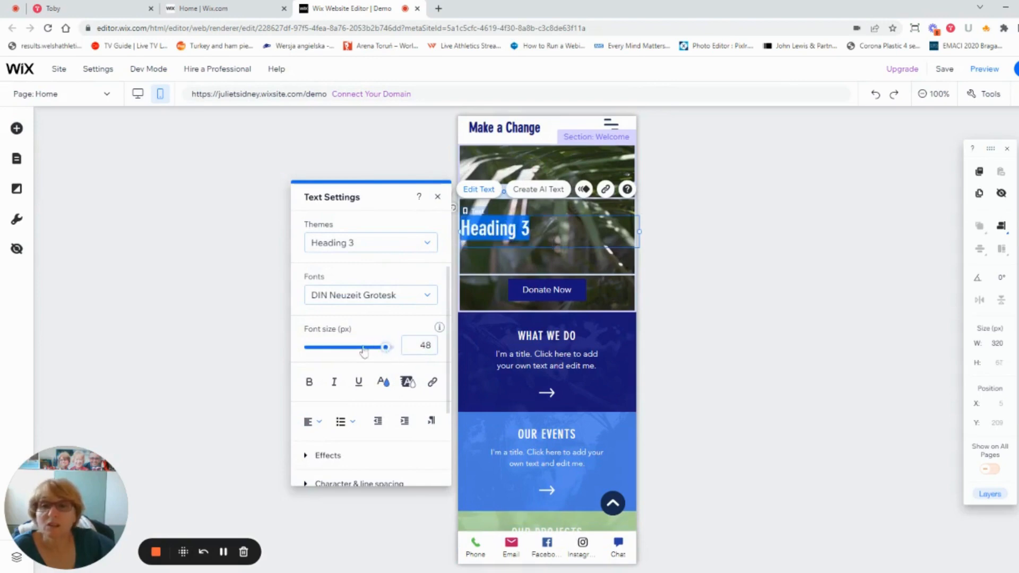
drag(387, 347, 361, 347)
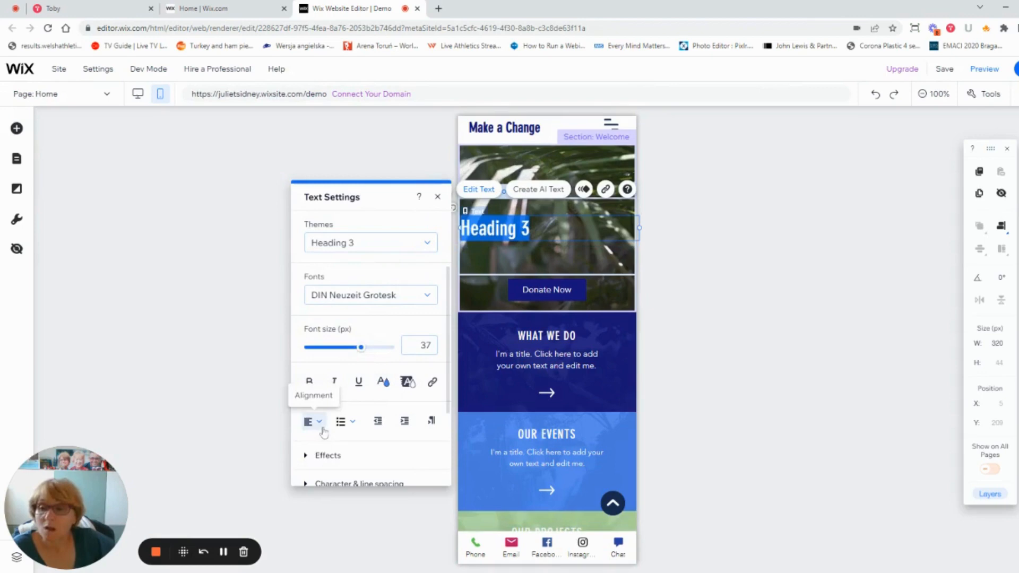
mouse_move(312, 427)
text(W)
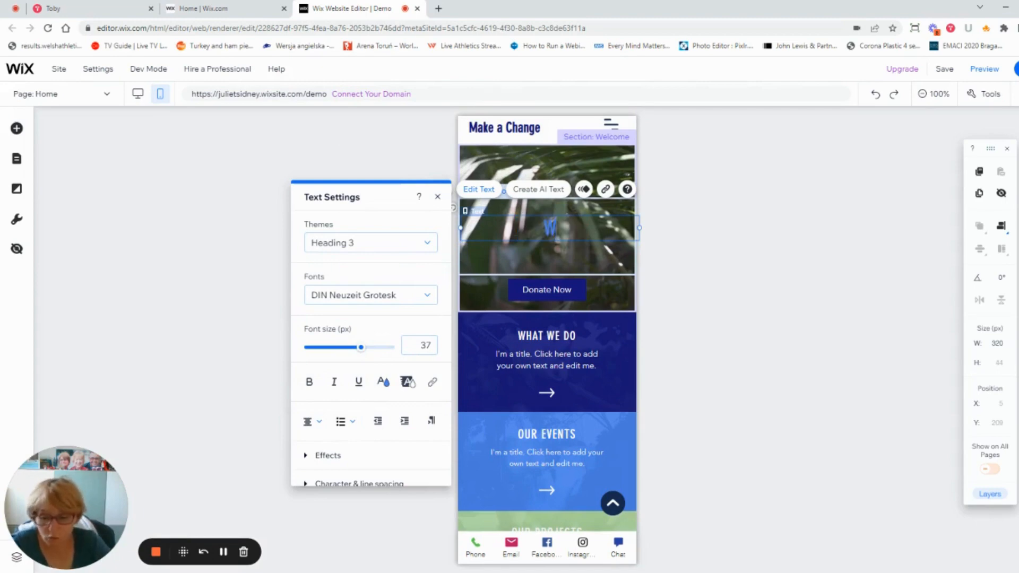
text(ow)
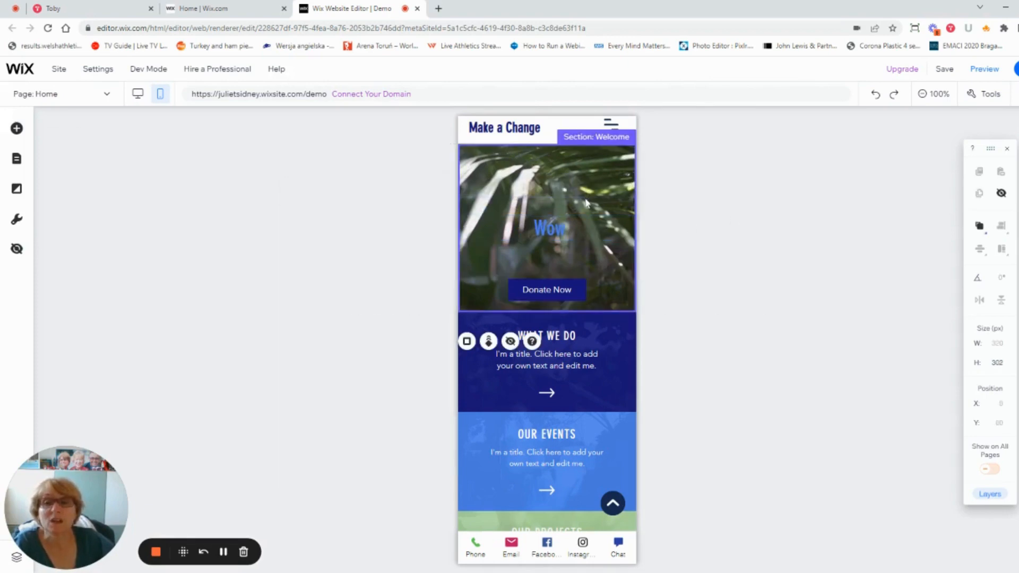
Select the Donate Now button under the Wow heading and bring up its layout options.
click(549, 228)
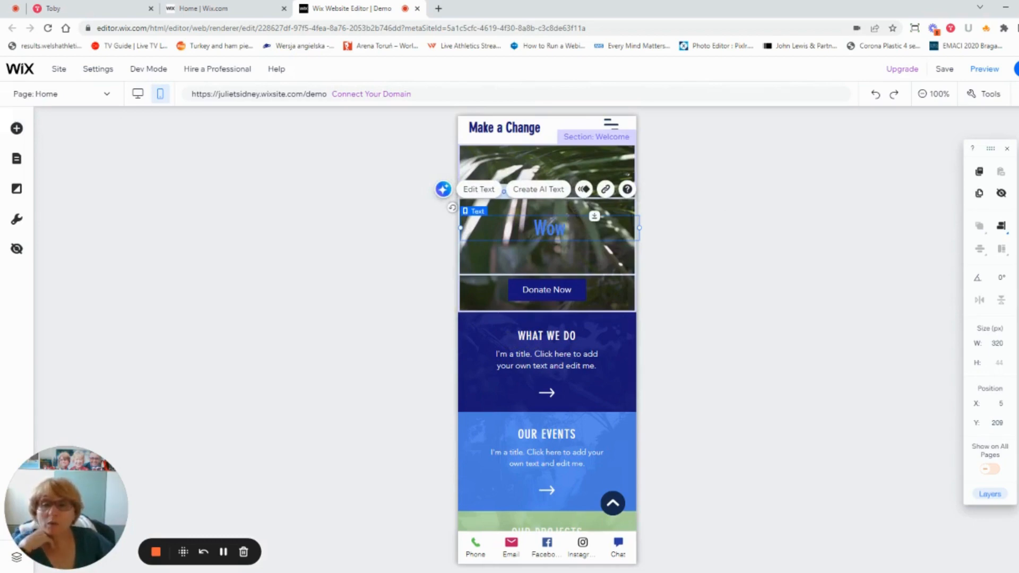
click(547, 289)
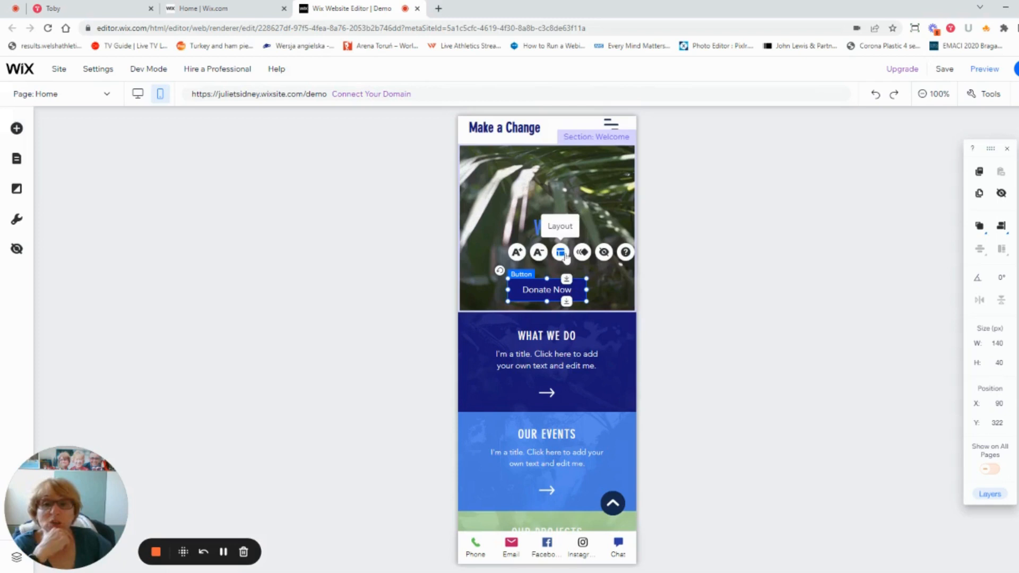
click(560, 253)
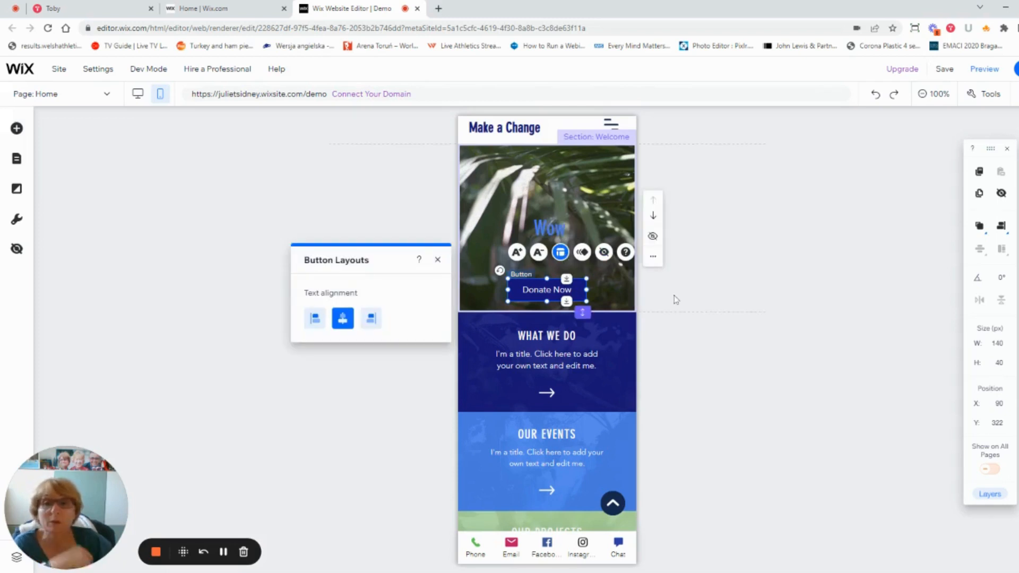
mouse_move(603, 253)
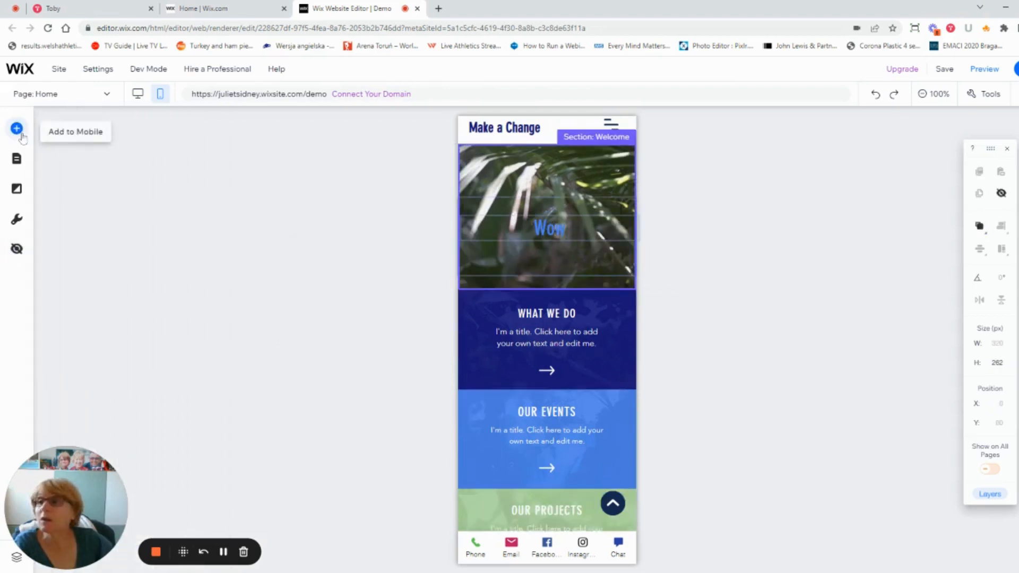
Browse Add to Mobile button designs for a SHOP button to place under Wow.
click(16, 128)
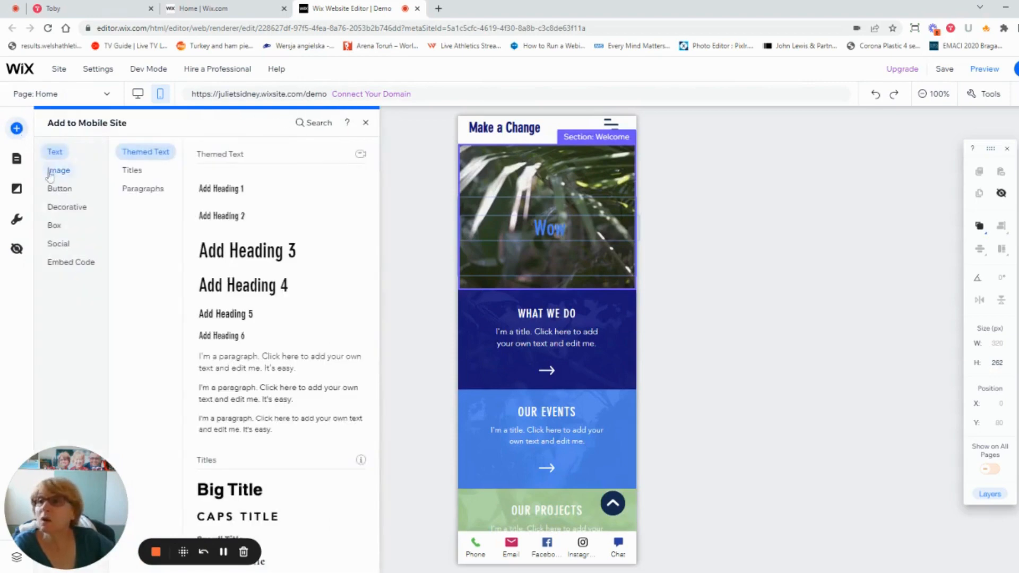
click(59, 189)
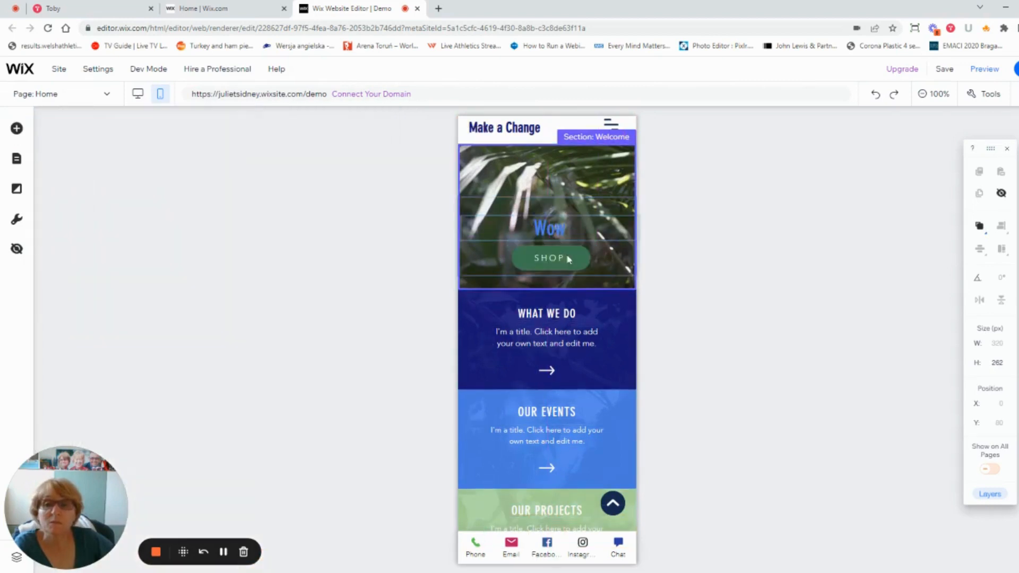
Change the SHOP button's background fill from green to the yellow theme colour.
click(549, 258)
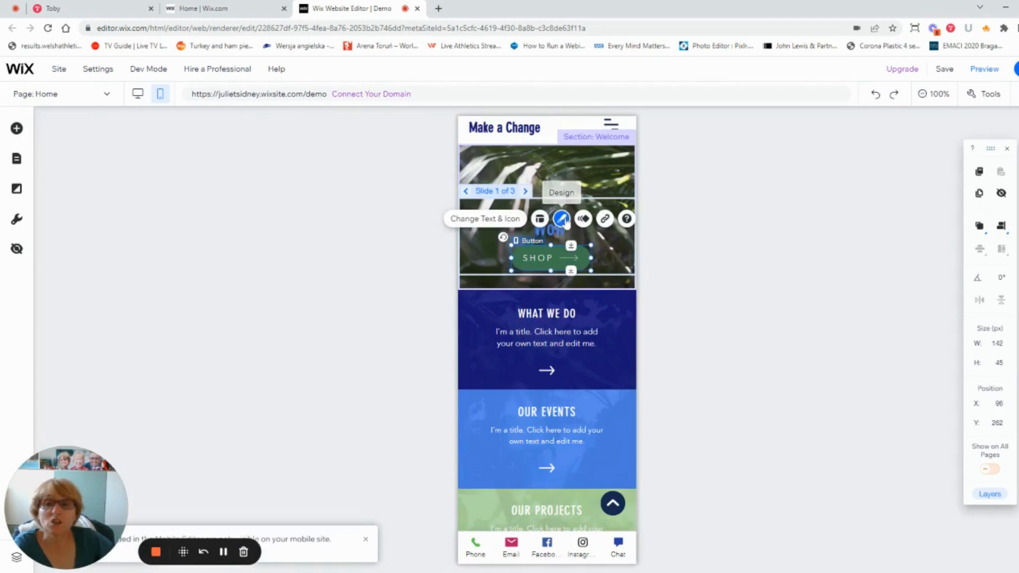
click(560, 219)
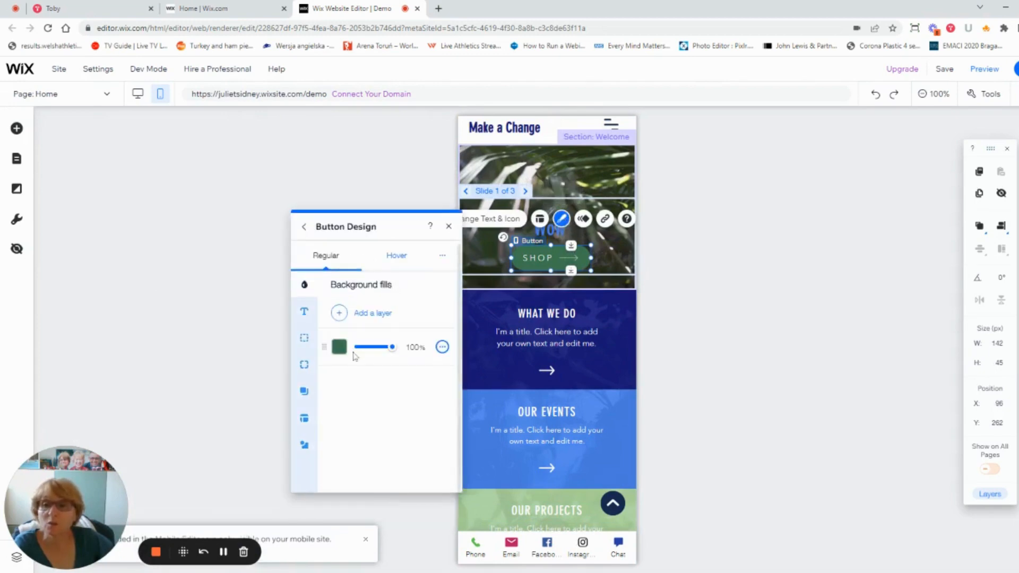
click(338, 347)
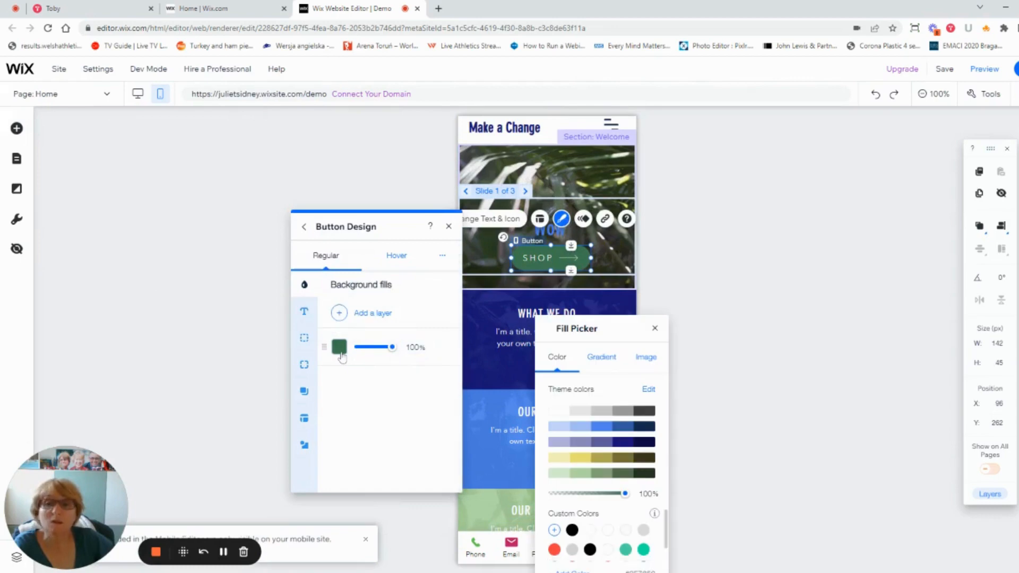
mouse_move(588, 462)
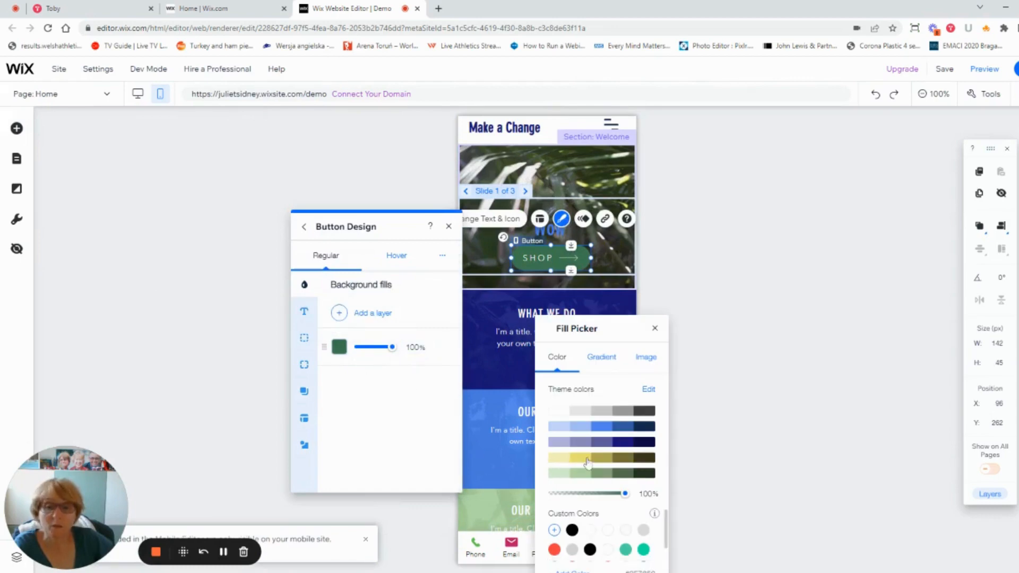
click(586, 457)
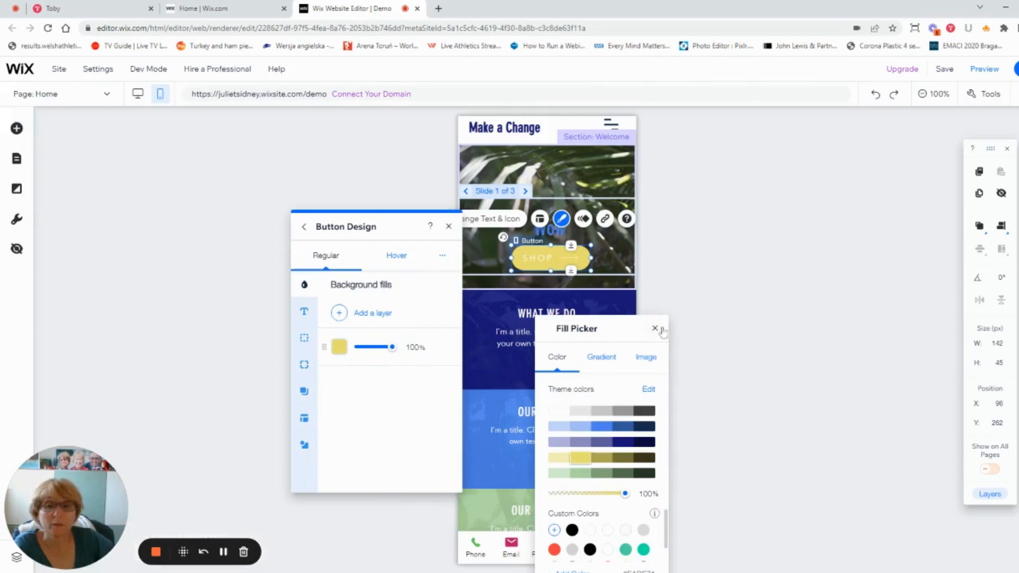
click(655, 328)
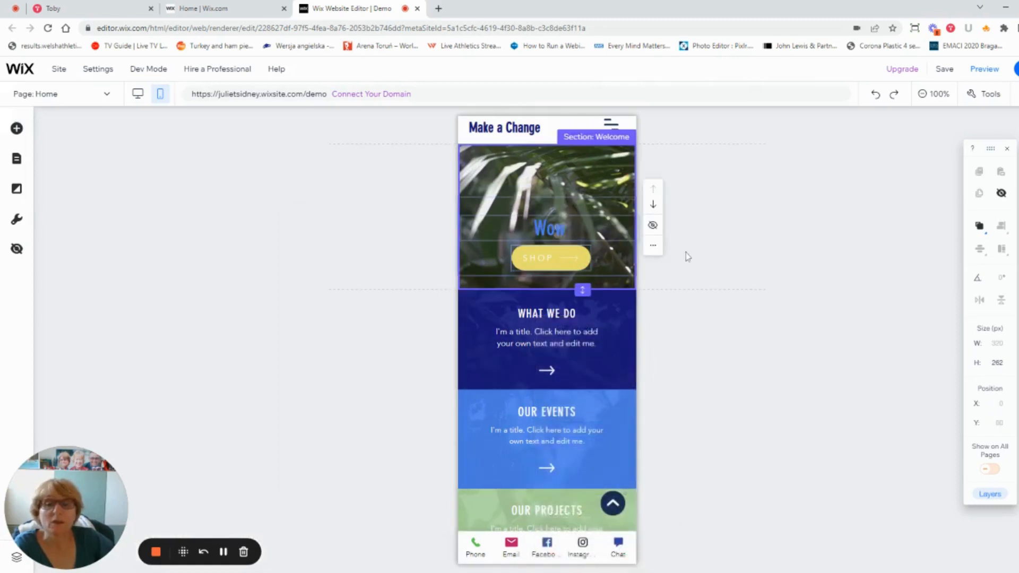
mouse_move(745, 243)
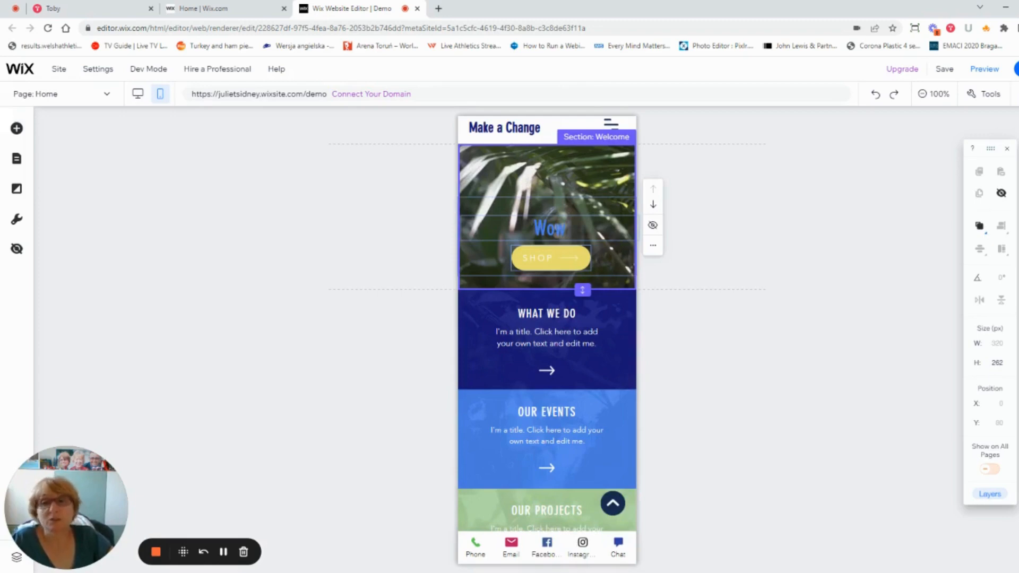
mouse_move(16, 128)
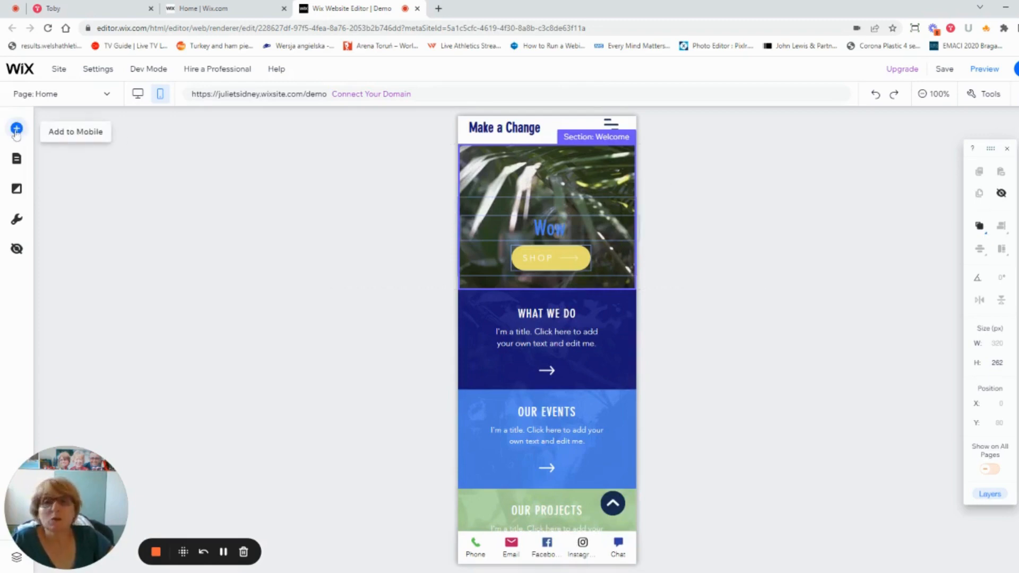
click(16, 128)
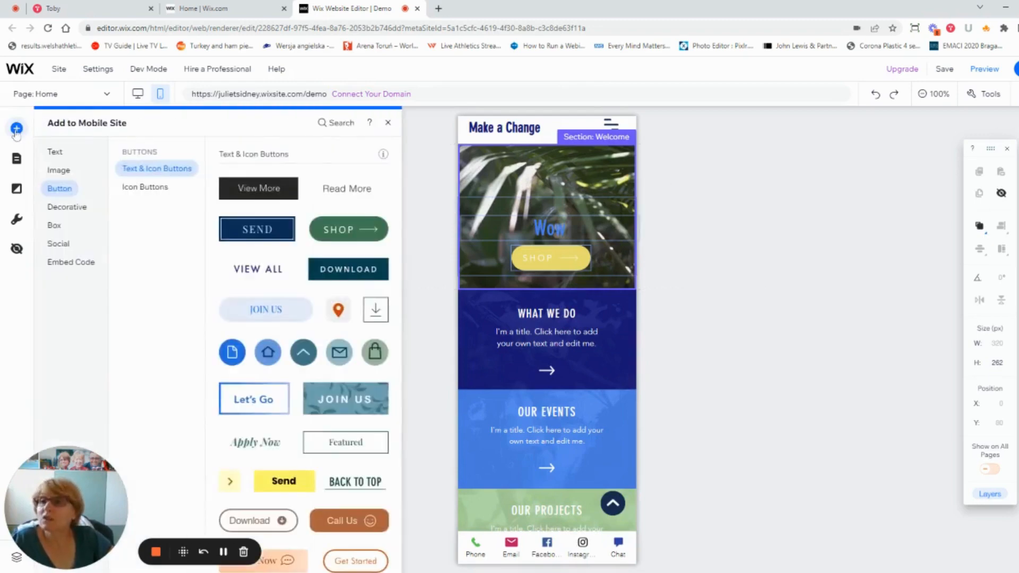
click(55, 152)
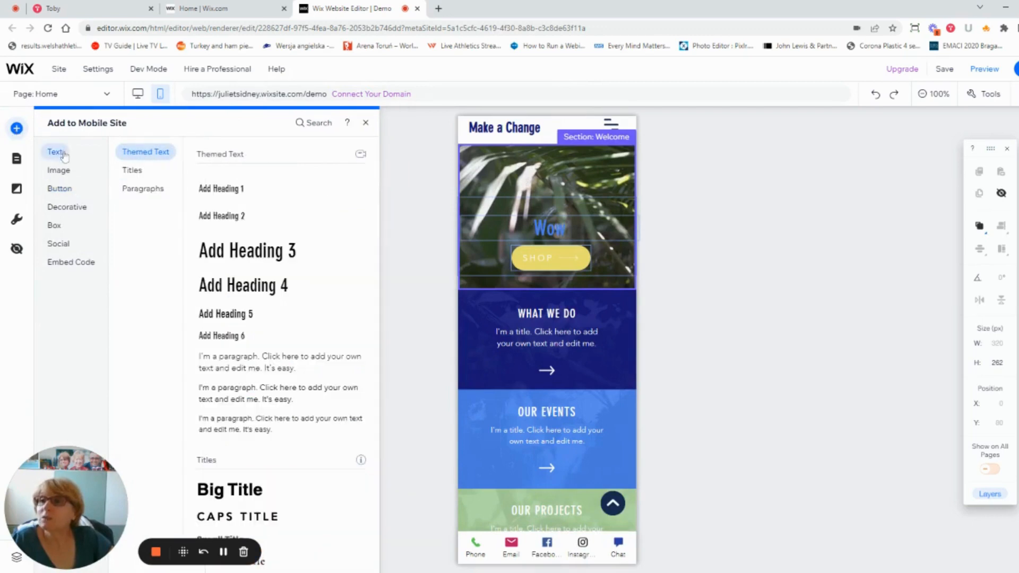
mouse_move(57, 170)
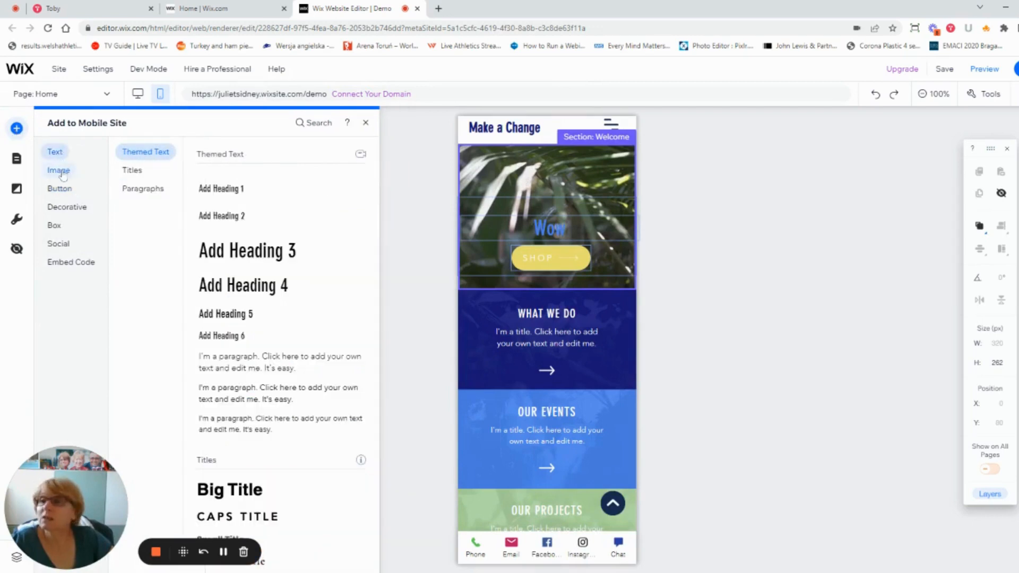
click(57, 170)
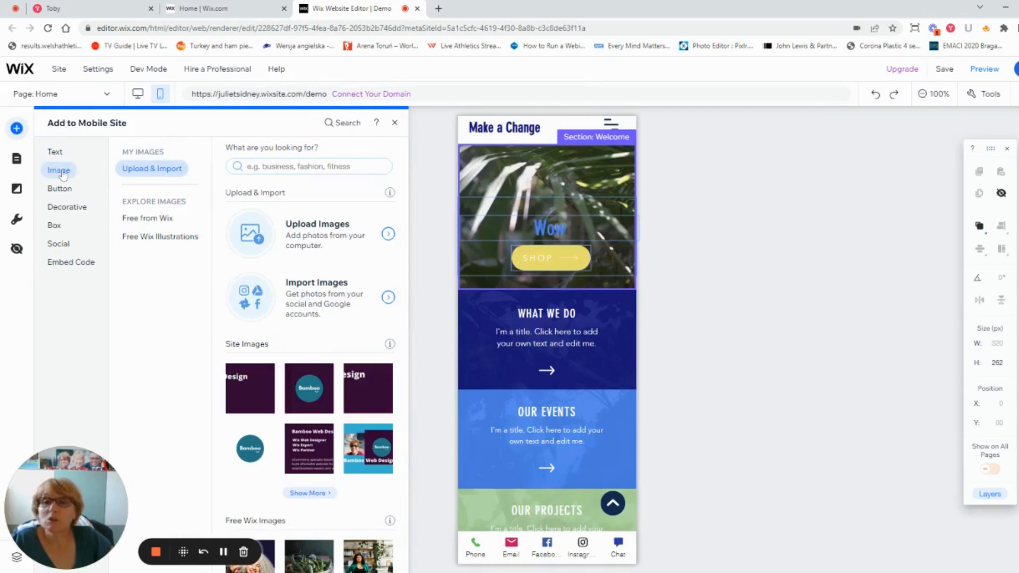
mouse_move(59, 189)
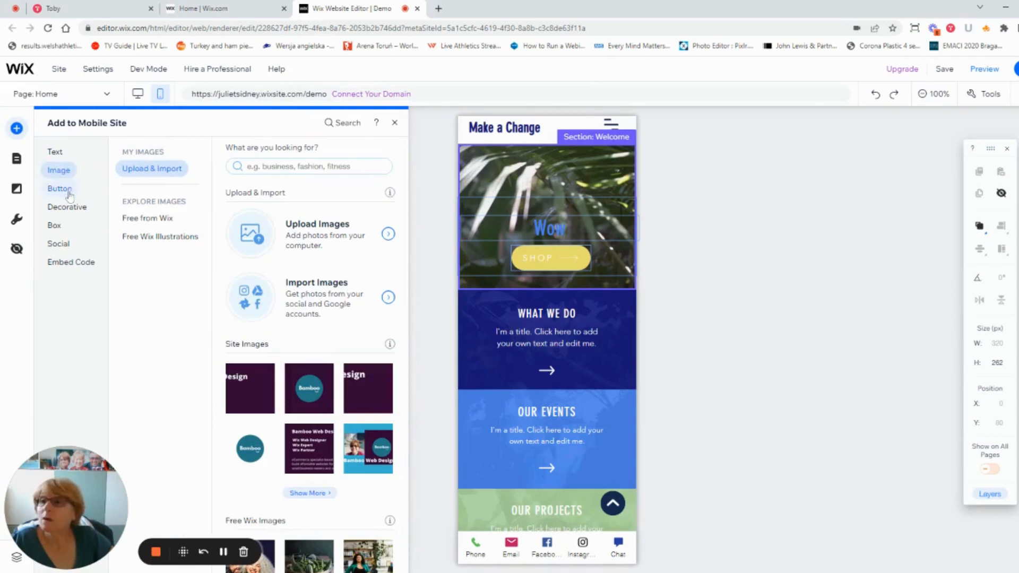
click(59, 189)
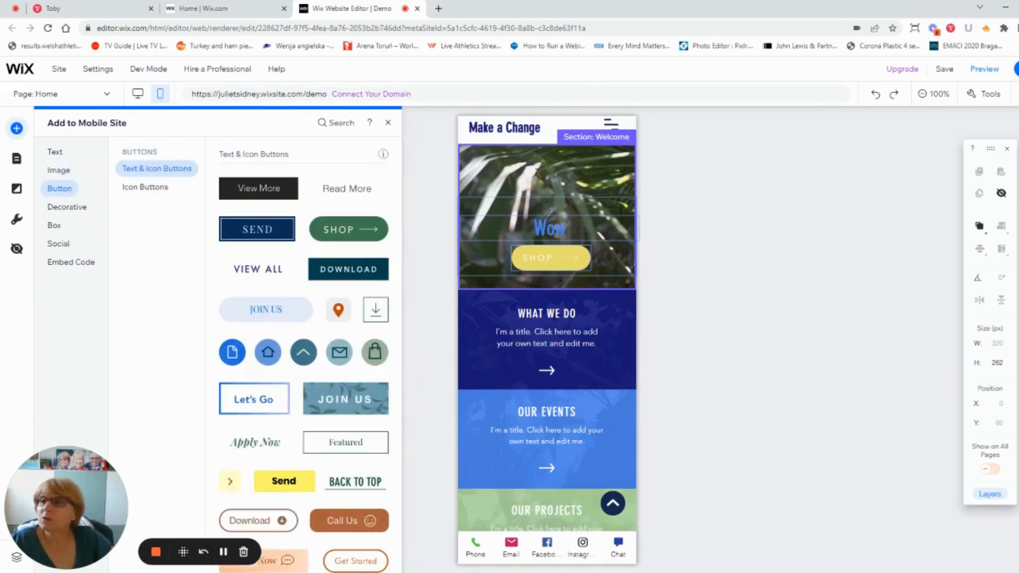
click(67, 207)
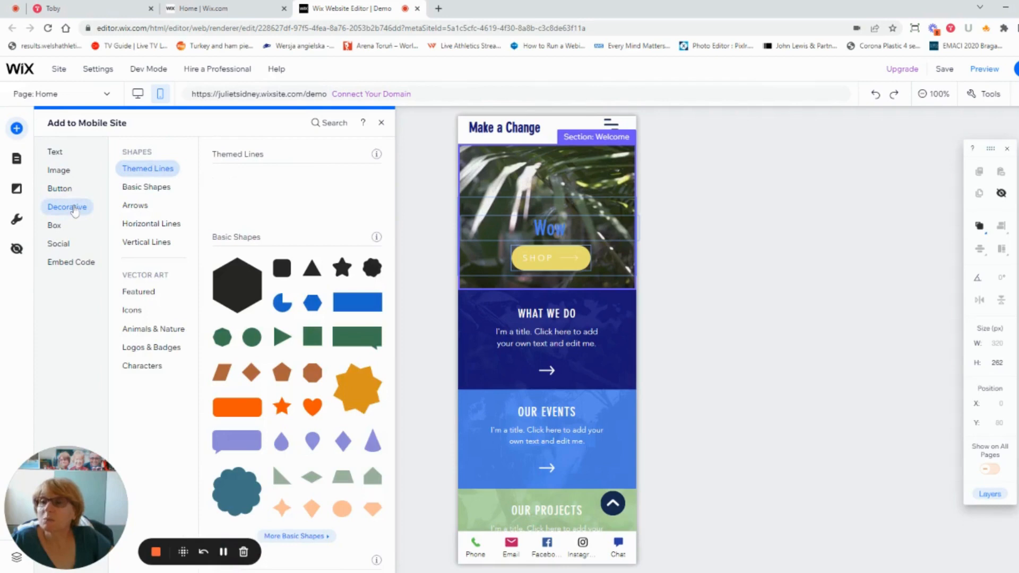
scroll(down, 3)
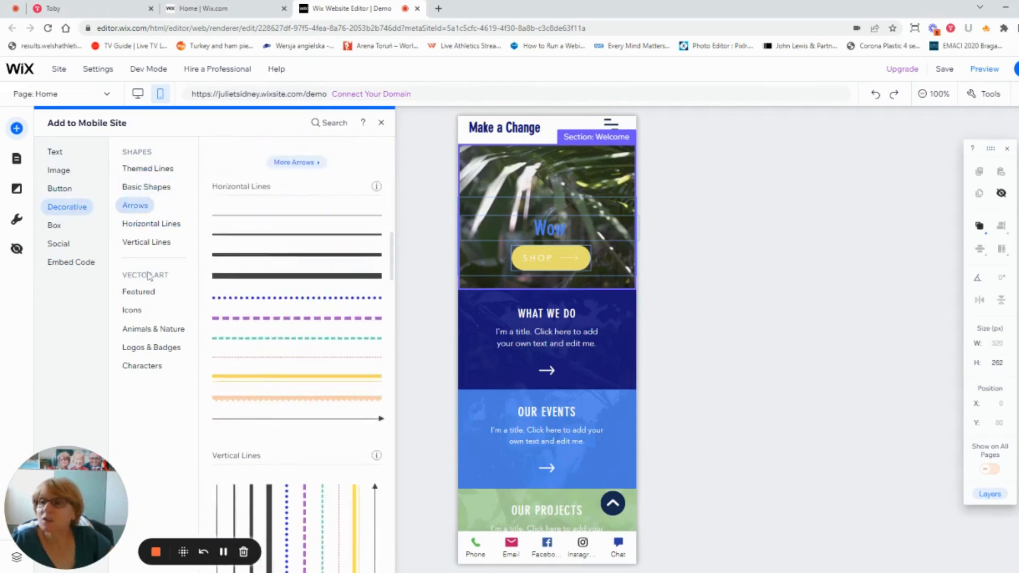
click(53, 226)
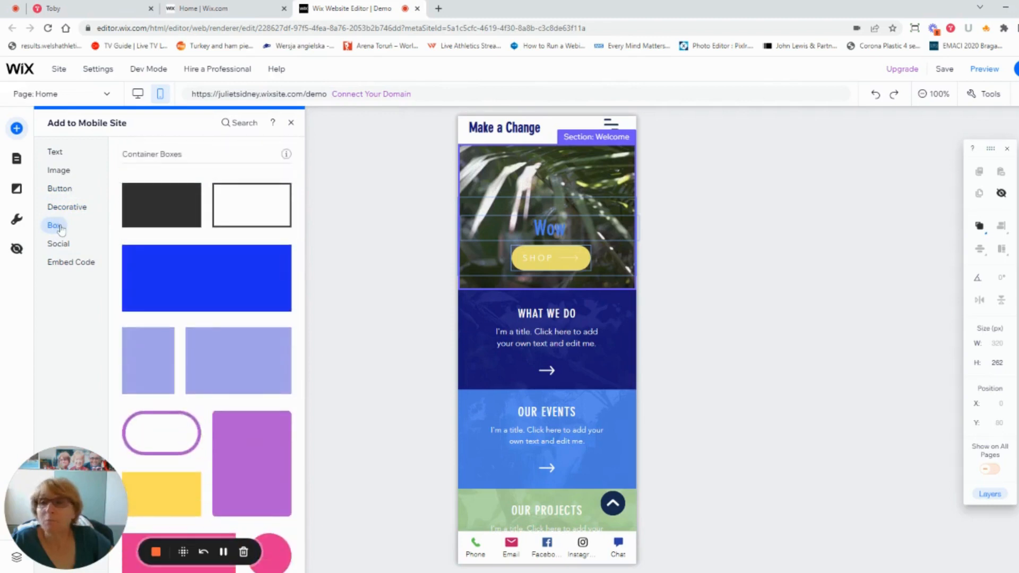
click(59, 245)
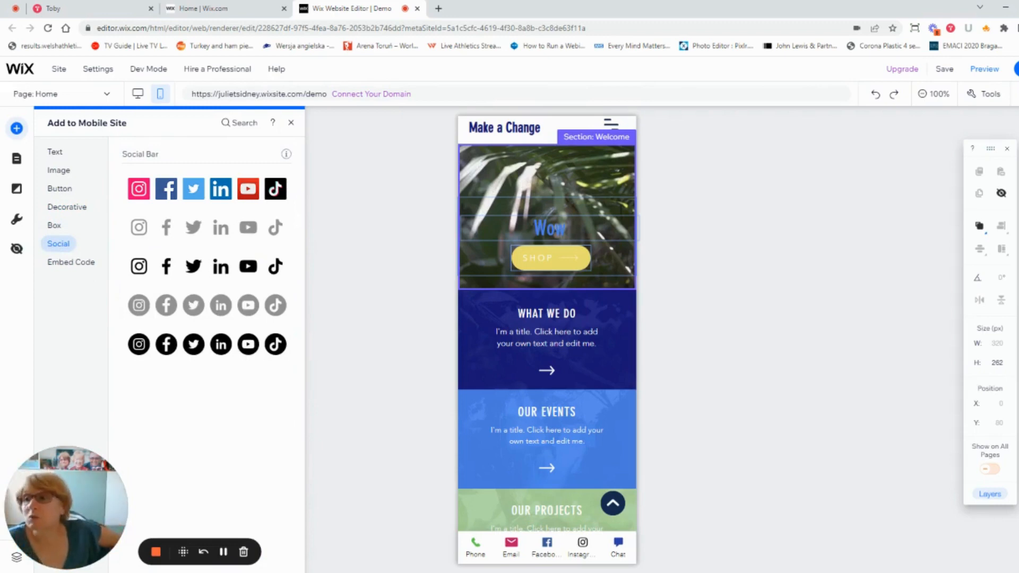
click(70, 262)
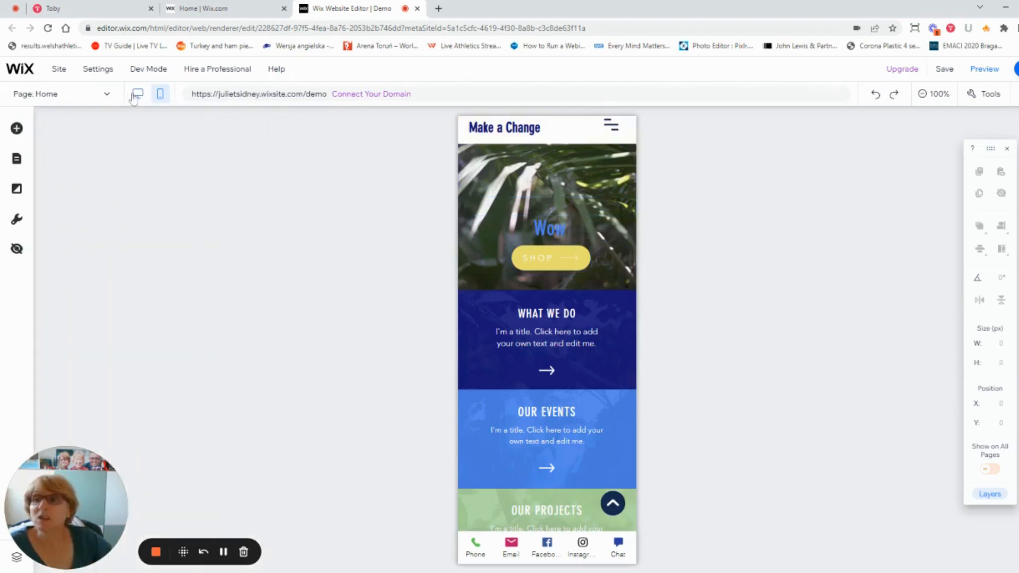
Switch back to the desktop layout, still showing Save Our Environment and Donate Now.
click(137, 93)
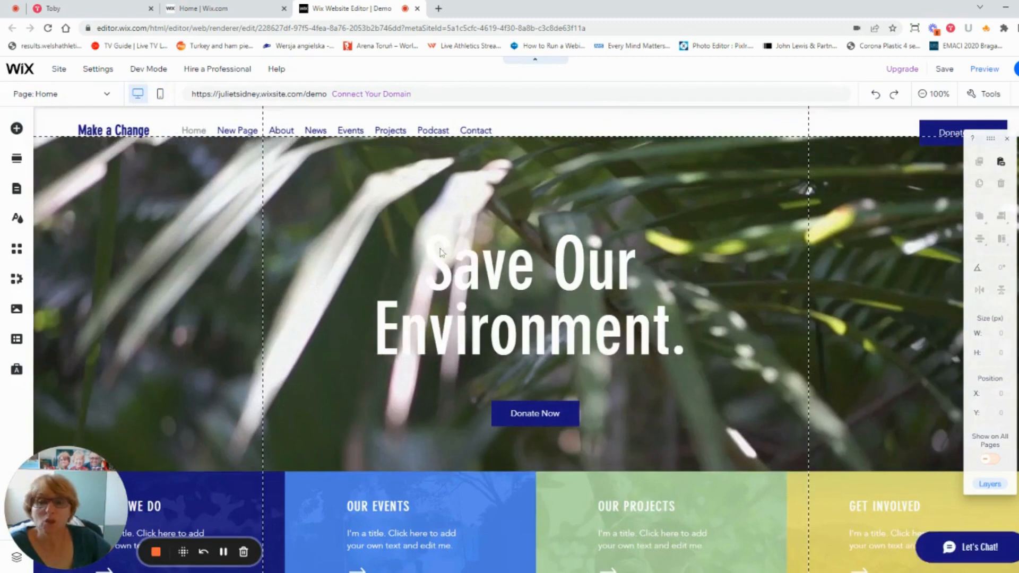
mouse_move(693, 304)
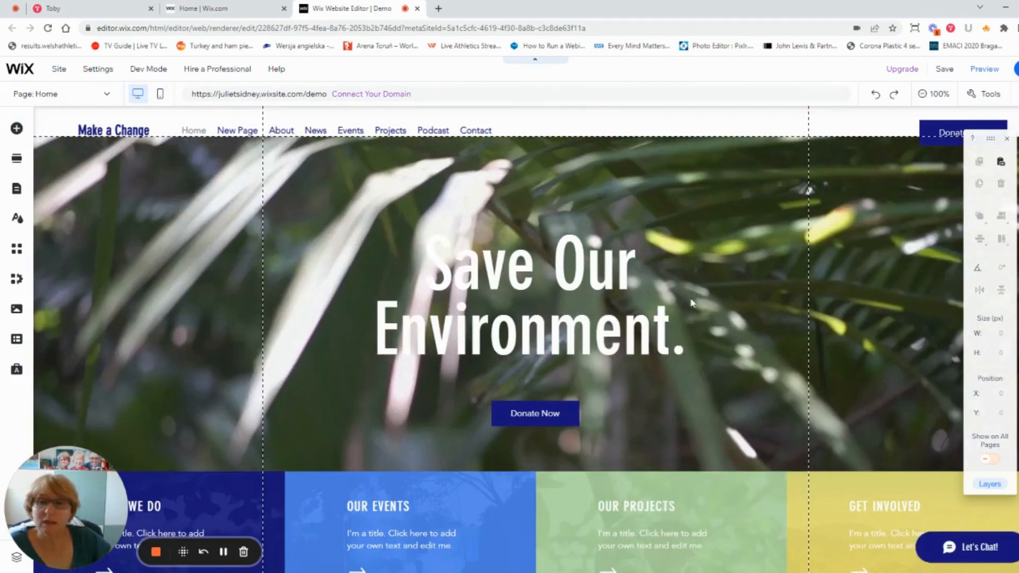
mouse_move(504, 372)
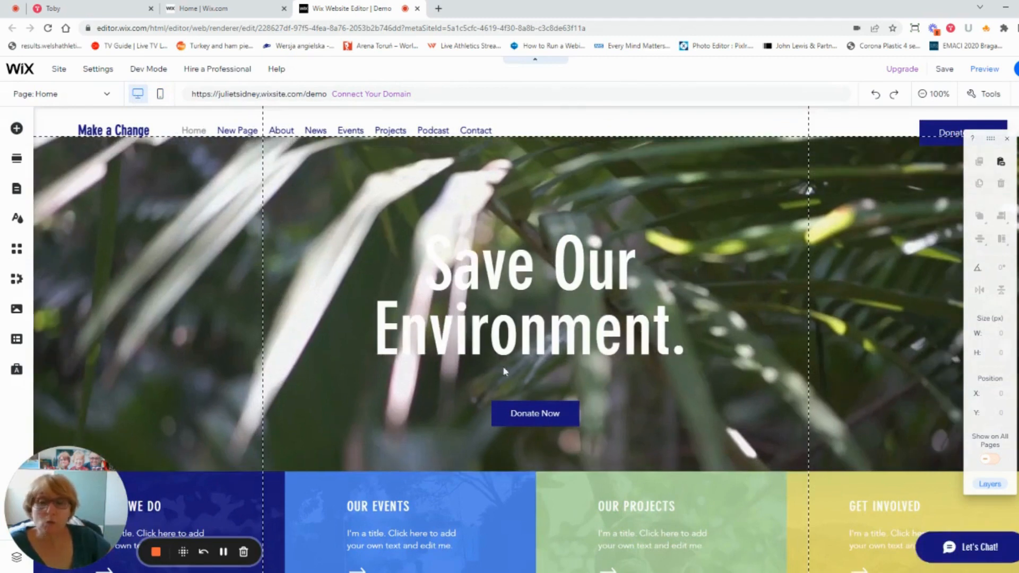
mouse_move(565, 410)
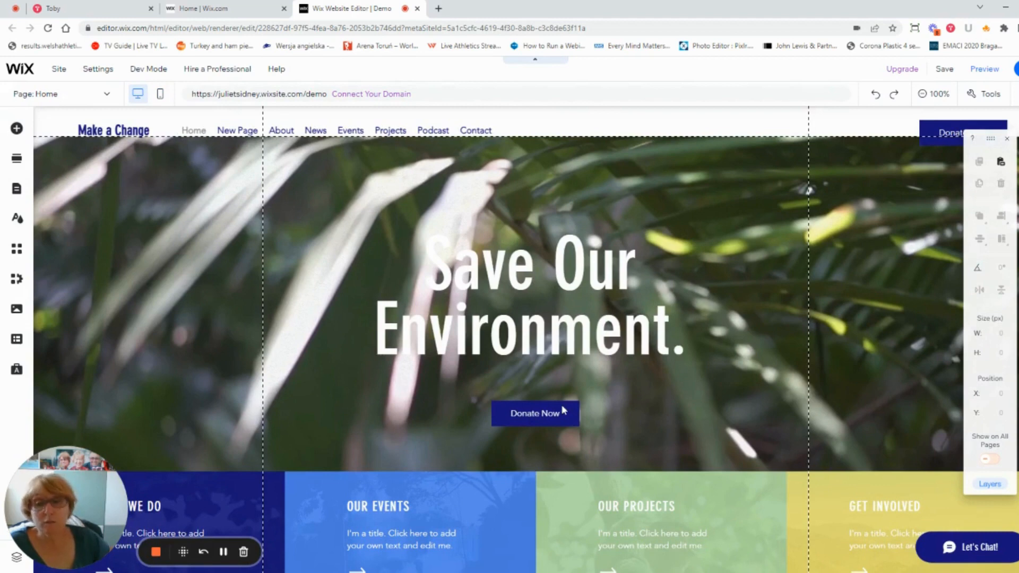